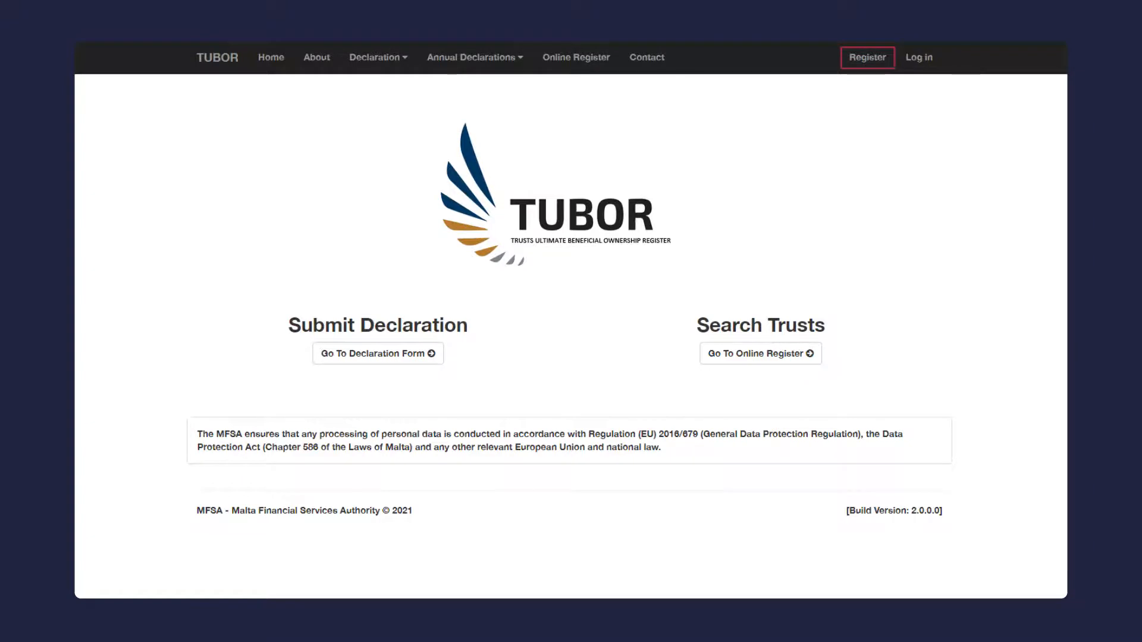
pyautogui.click(867, 57)
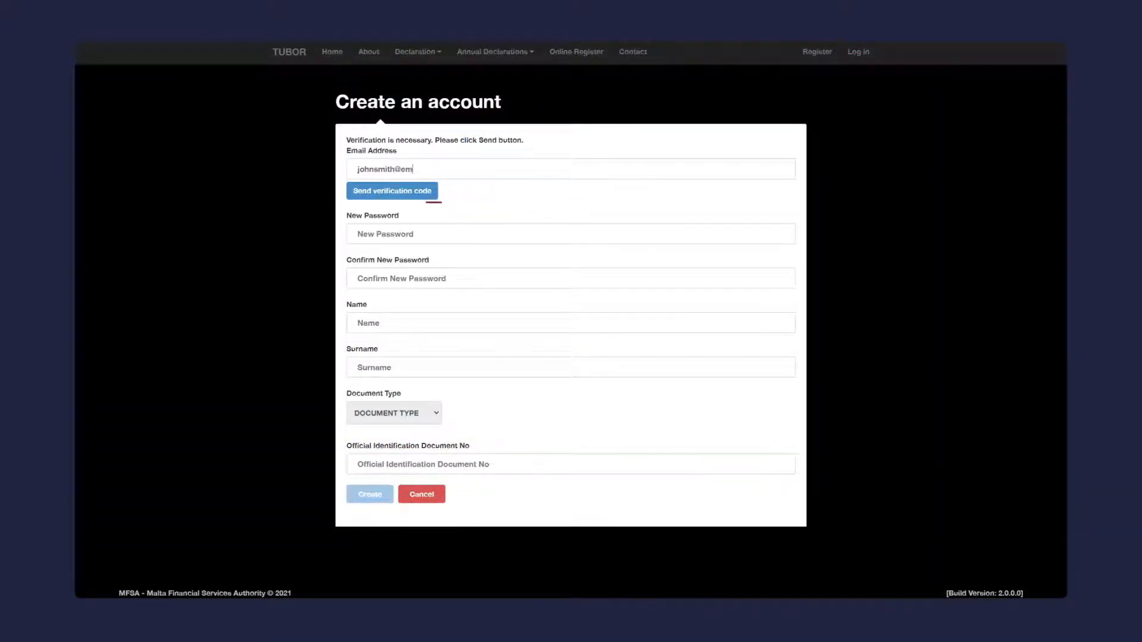
pyautogui.click(391, 190)
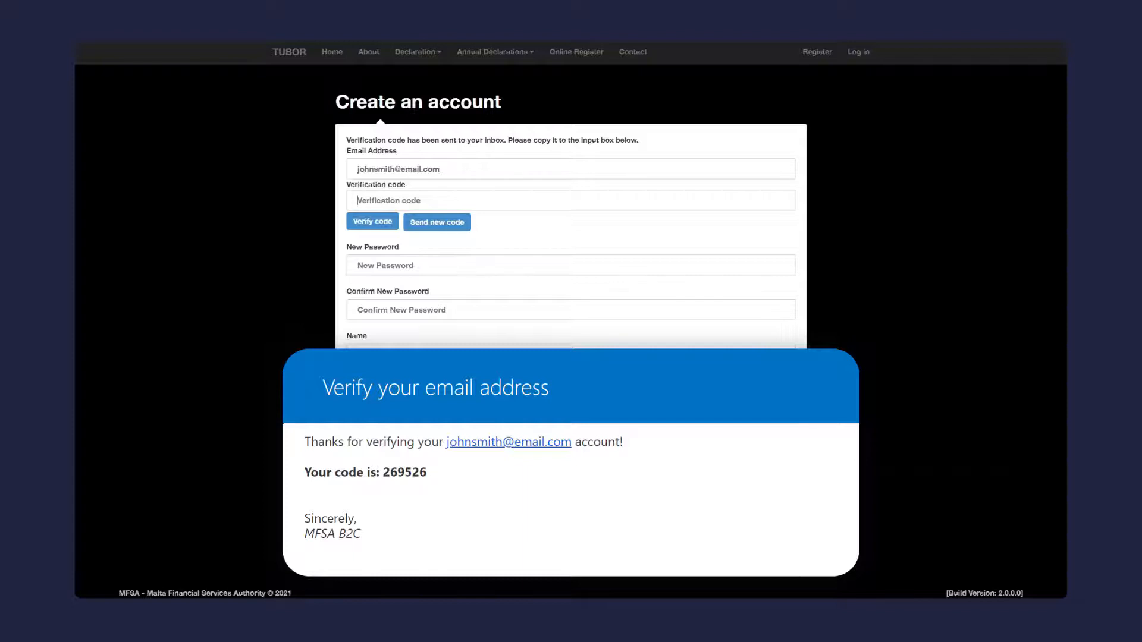
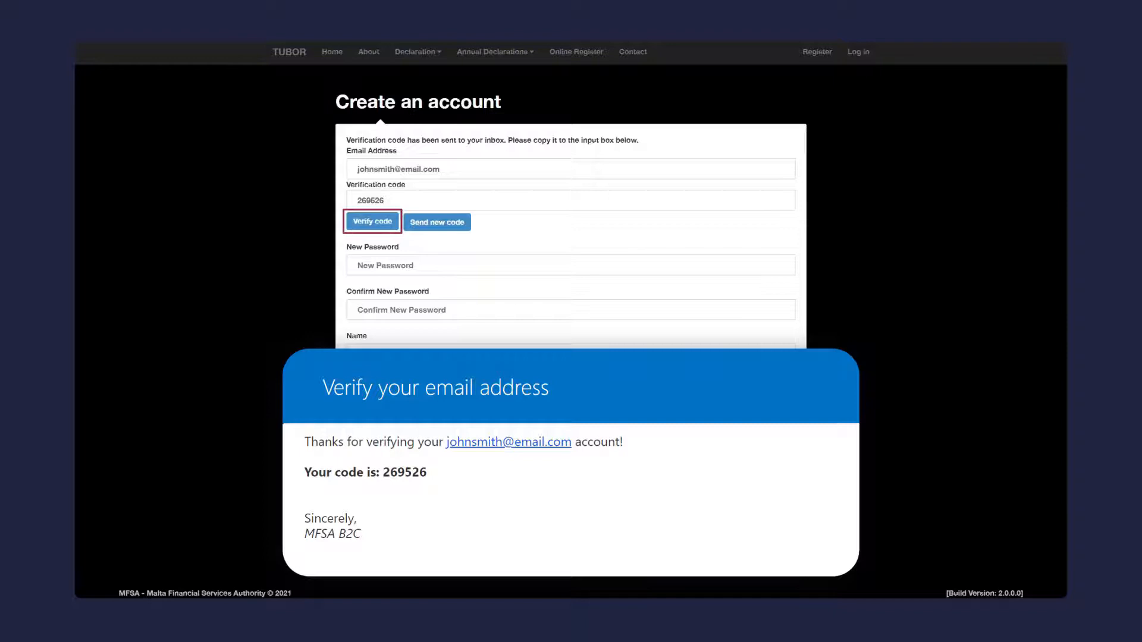
pyautogui.click(372, 222)
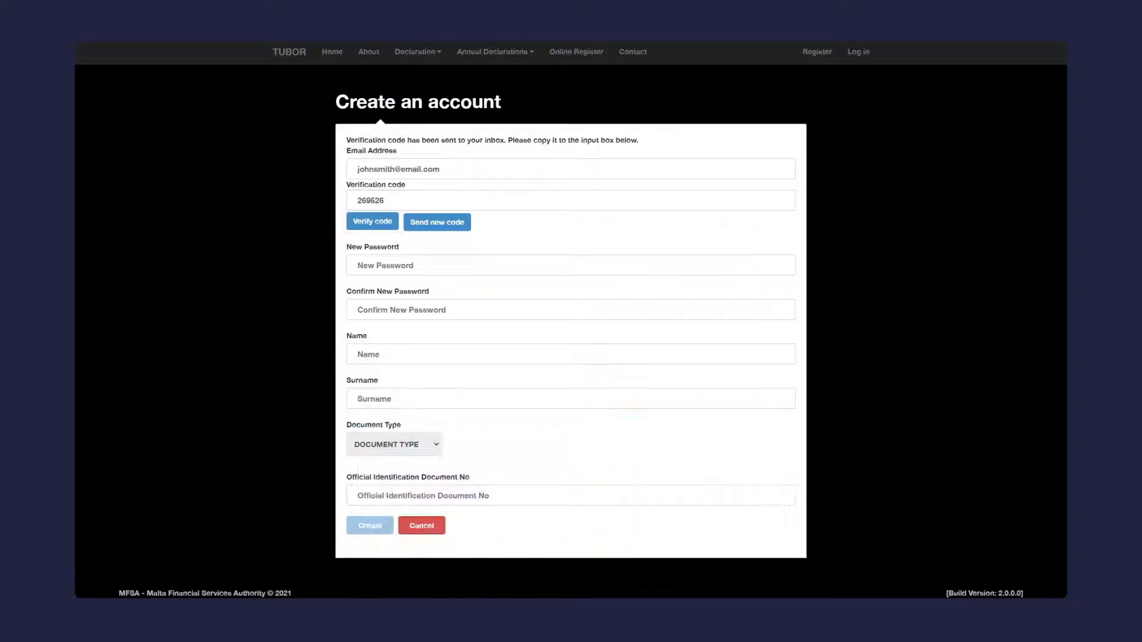
pyautogui.click(372, 222)
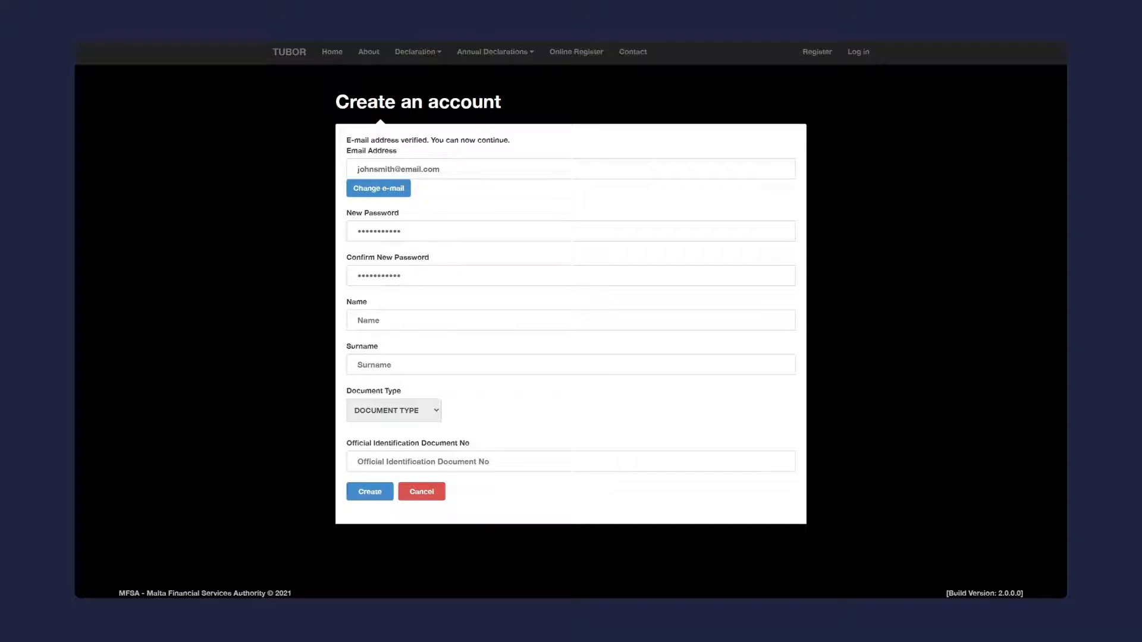
pyautogui.click(394, 410)
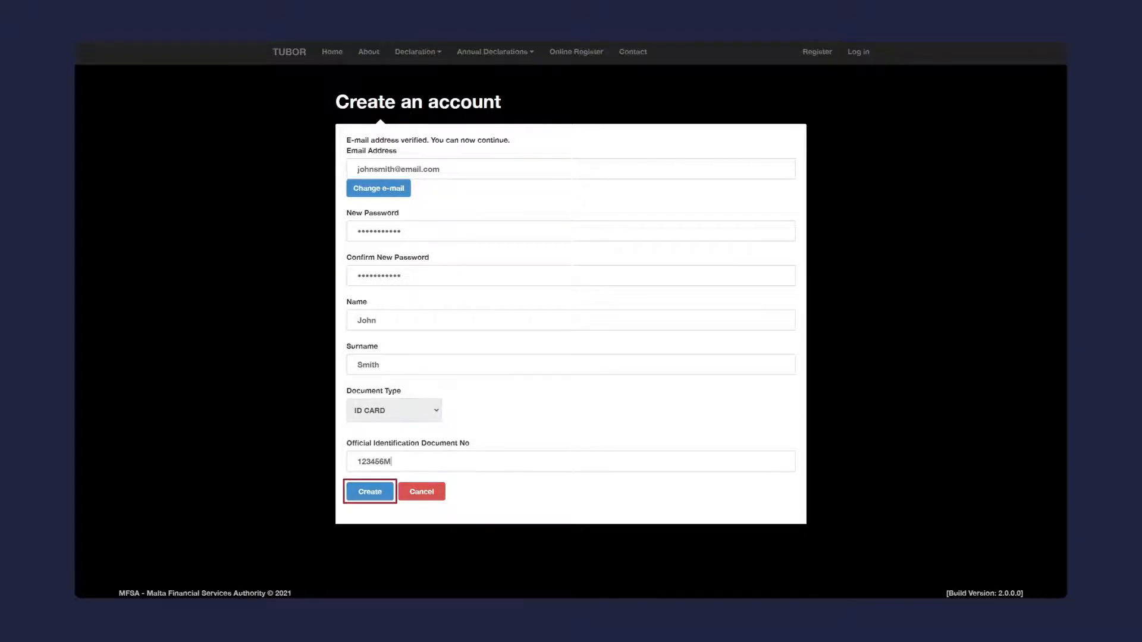
pyautogui.click(369, 492)
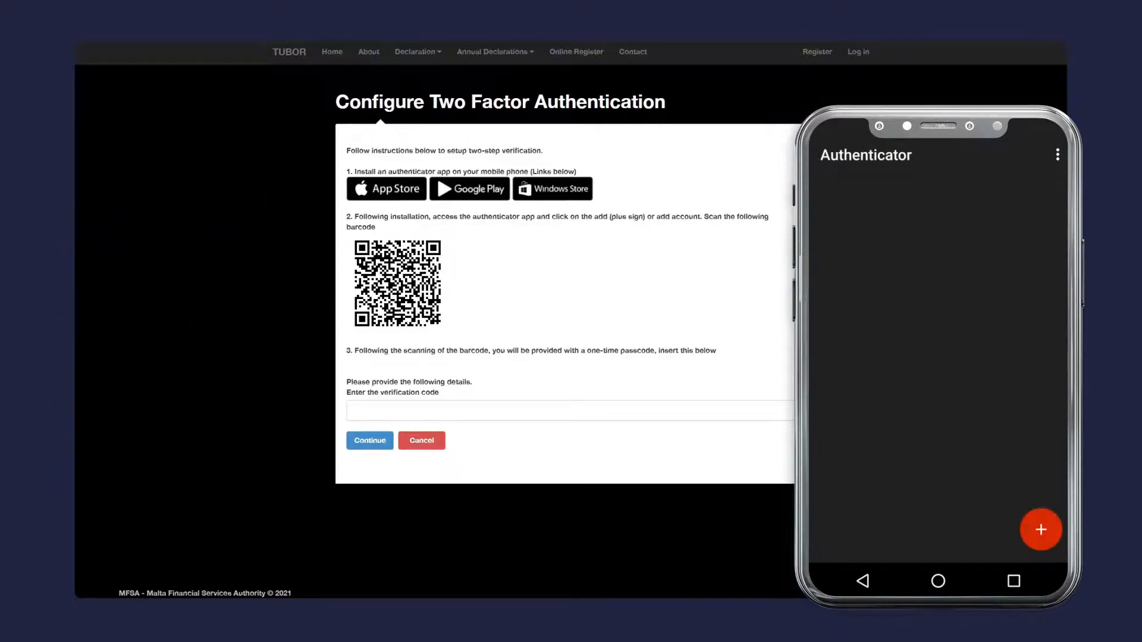
pyautogui.click(1039, 530)
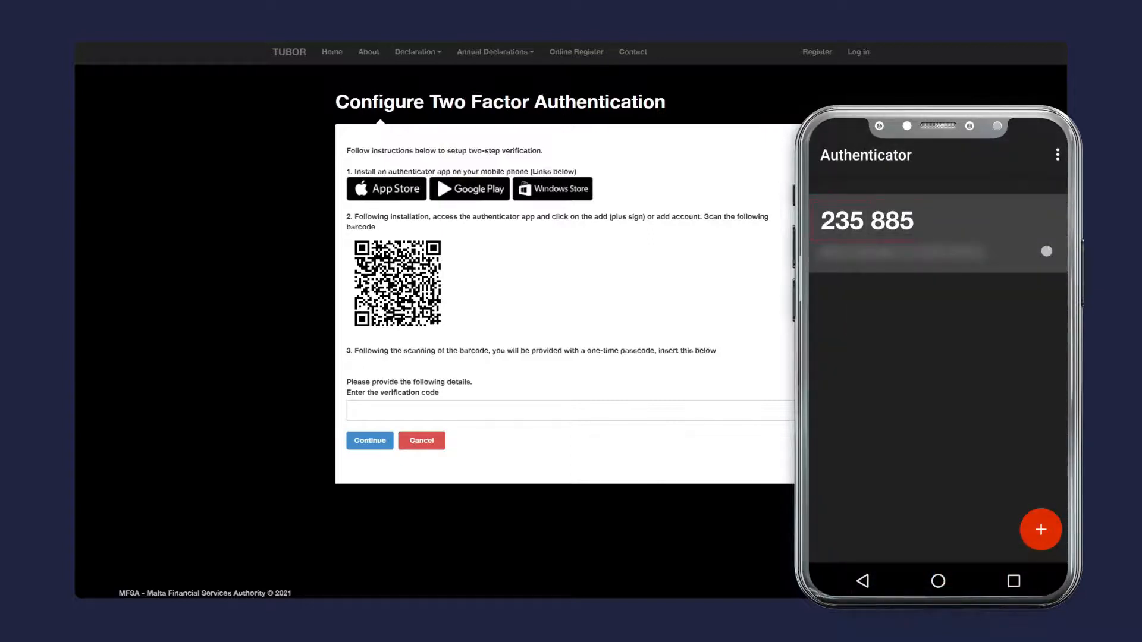
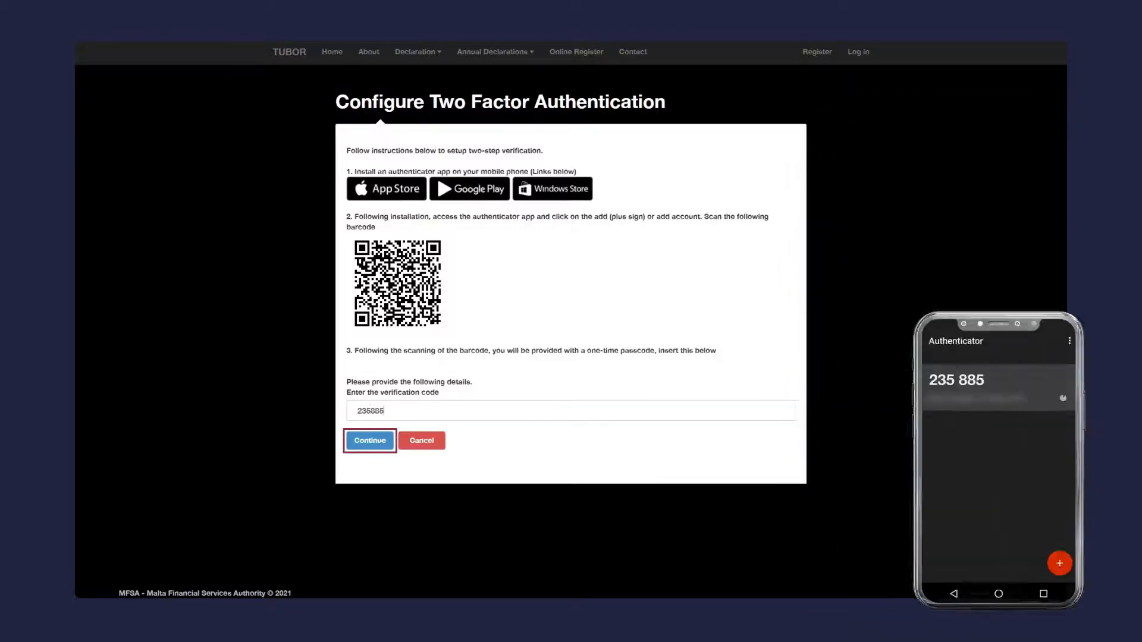
# Step: Finish registration as SUBJECT PERSON / REAL ESTATE AGENT with the ID document attached and terms agreed
pyautogui.click(369, 440)
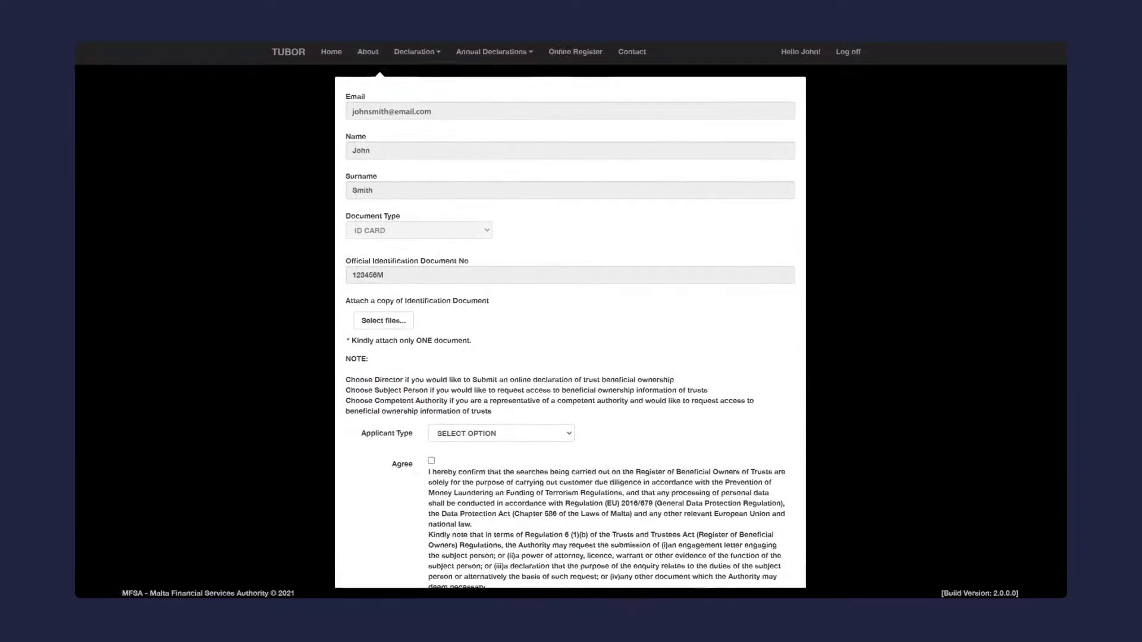
pyautogui.scroll(-3)
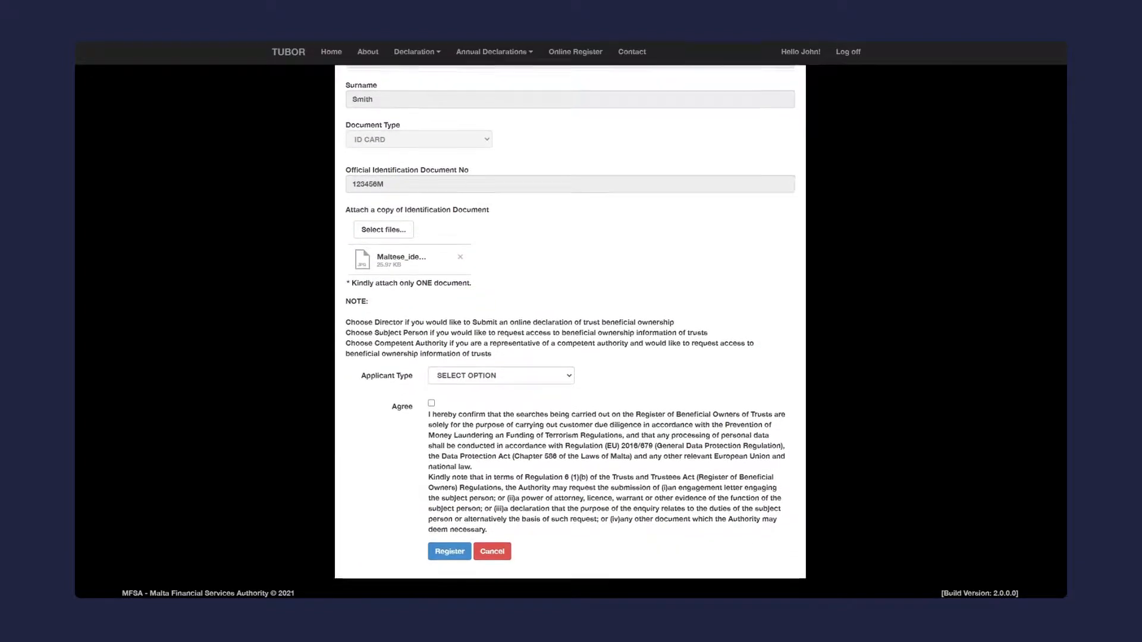
pyautogui.click(501, 374)
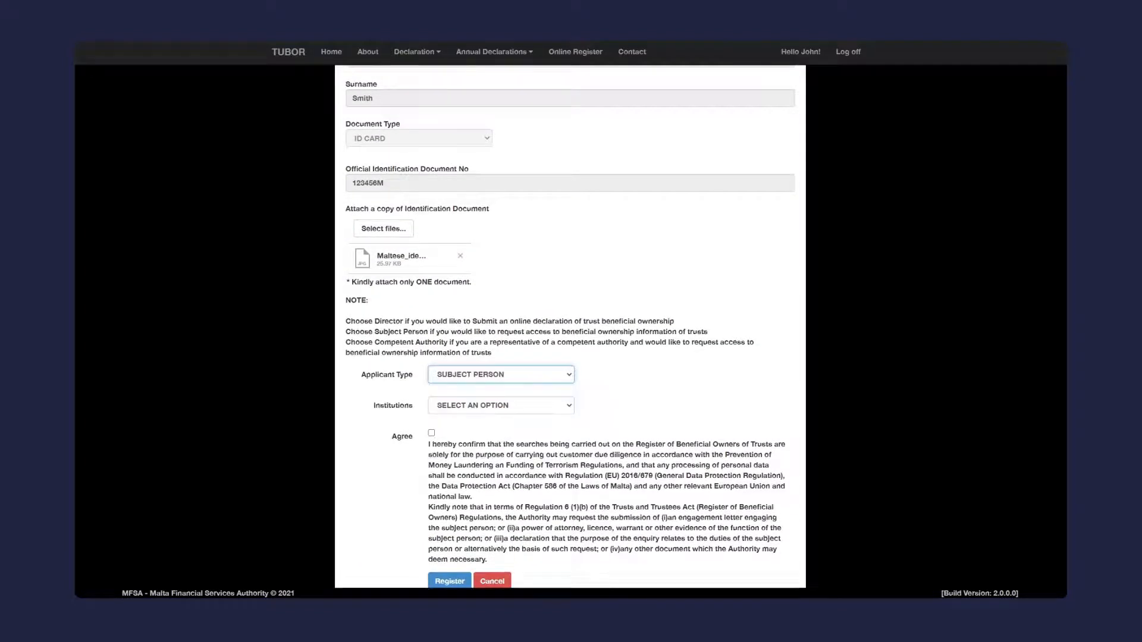
pyautogui.click(500, 405)
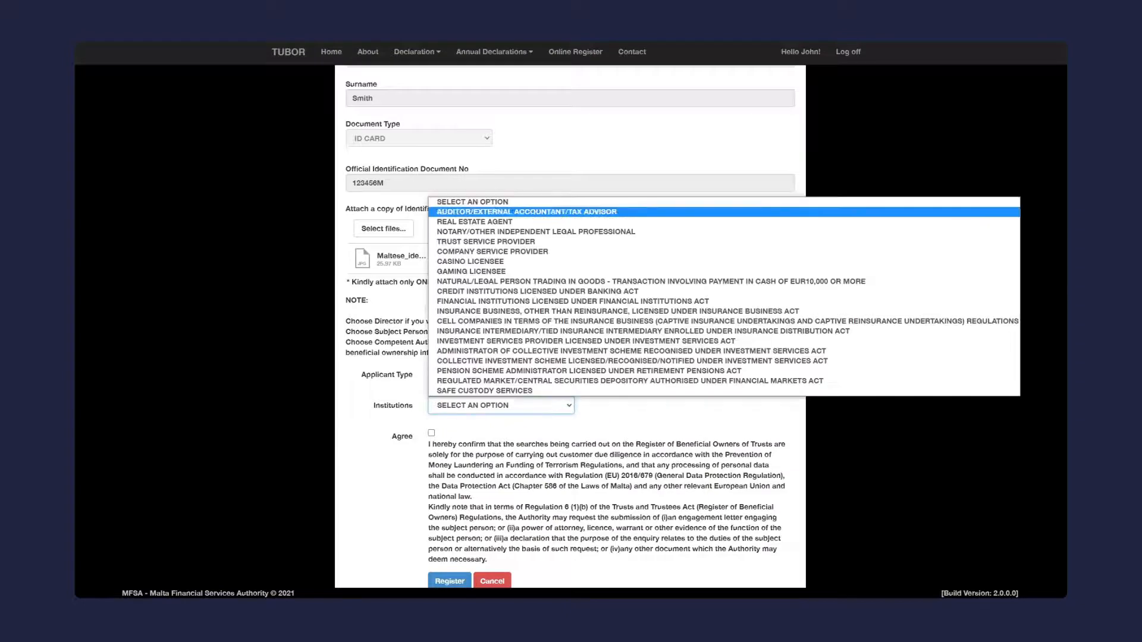
pyautogui.click(475, 221)
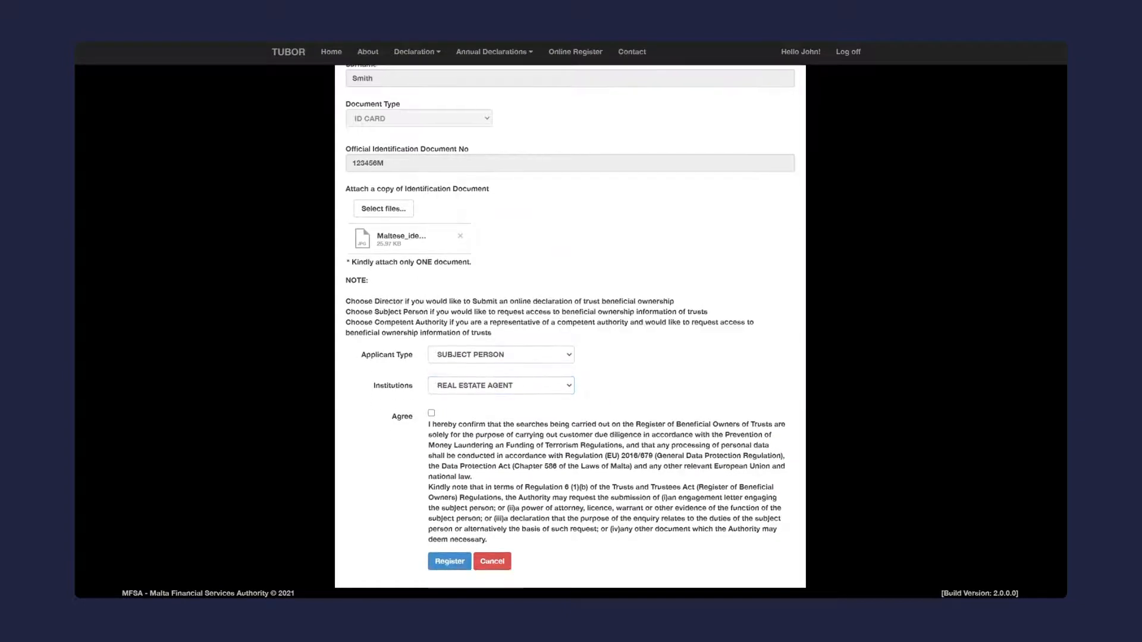
pyautogui.click(448, 561)
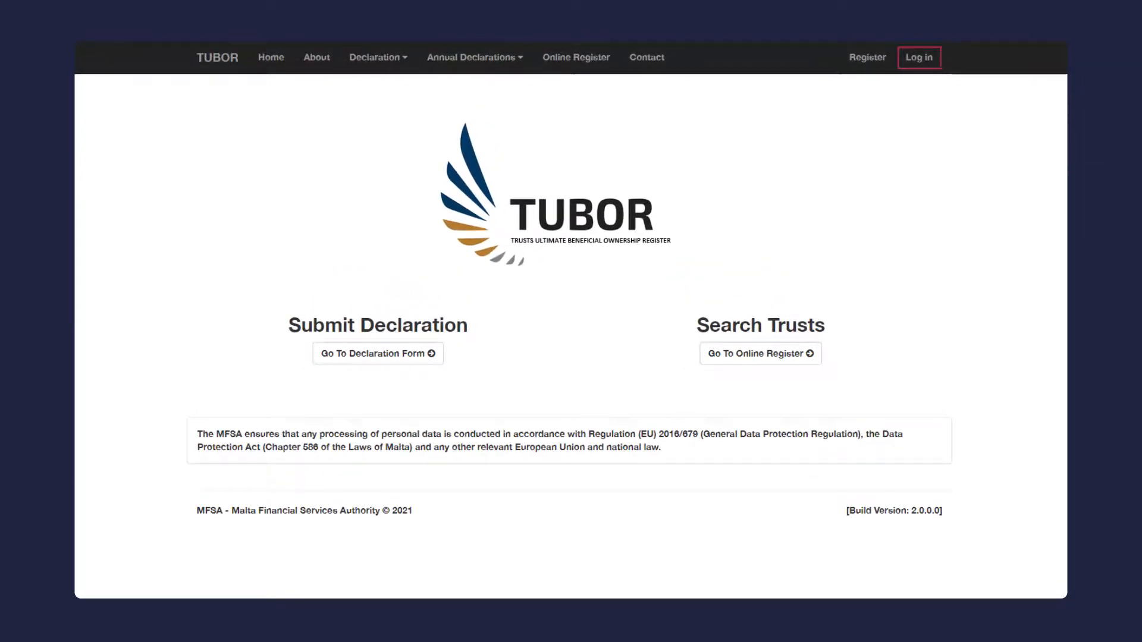
pyautogui.click(918, 58)
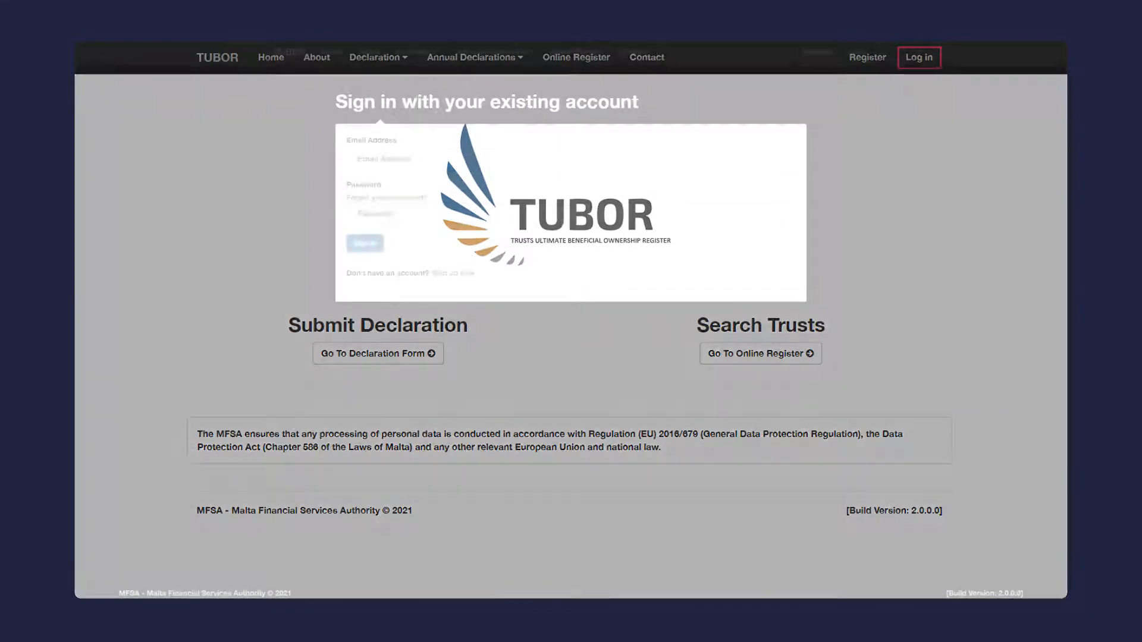
pyautogui.write('johnsmith@email.com')
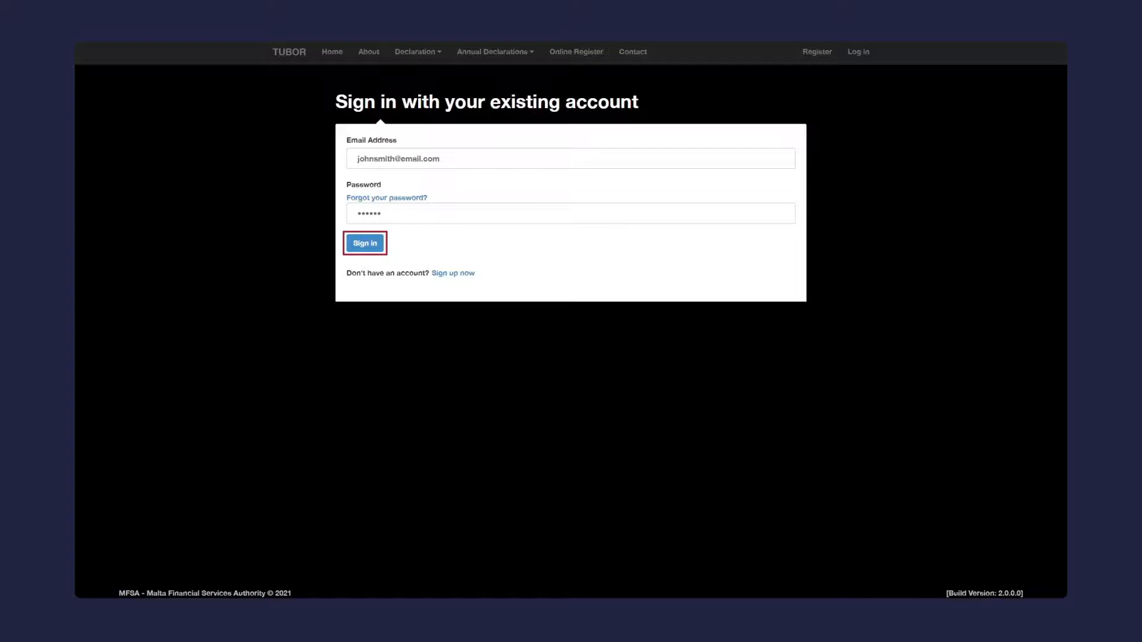
pyautogui.click(364, 243)
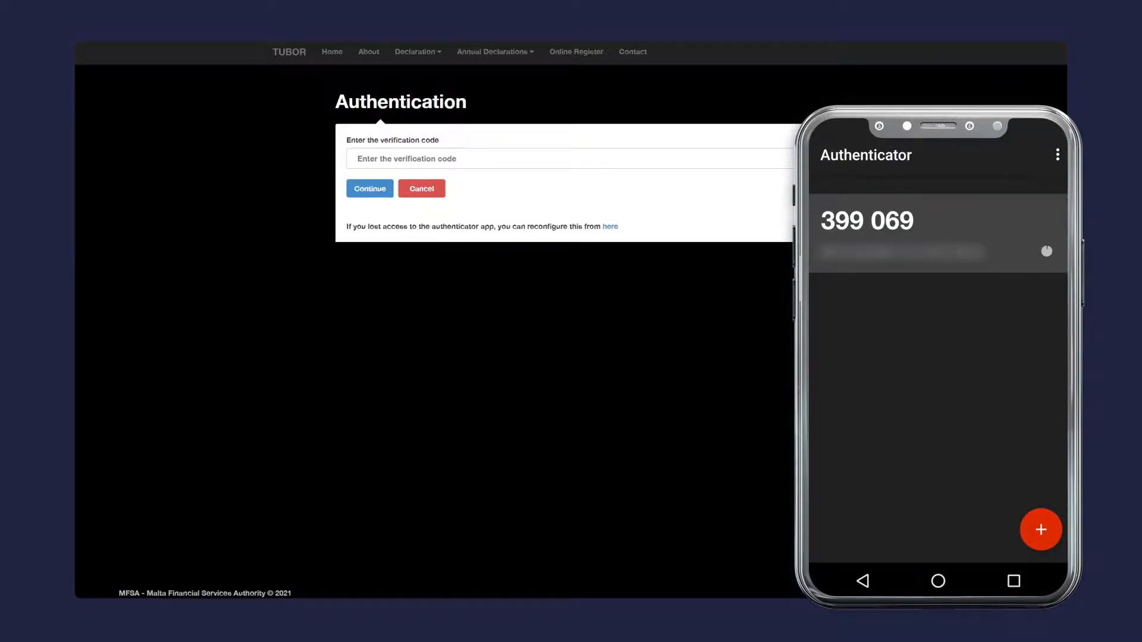
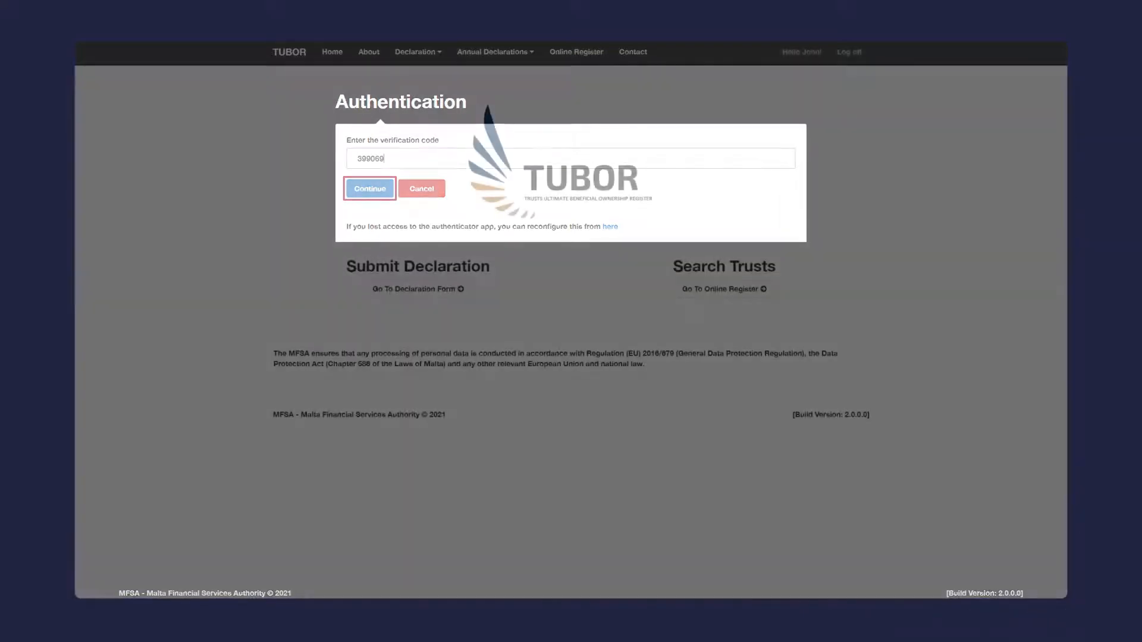
pyautogui.click(368, 188)
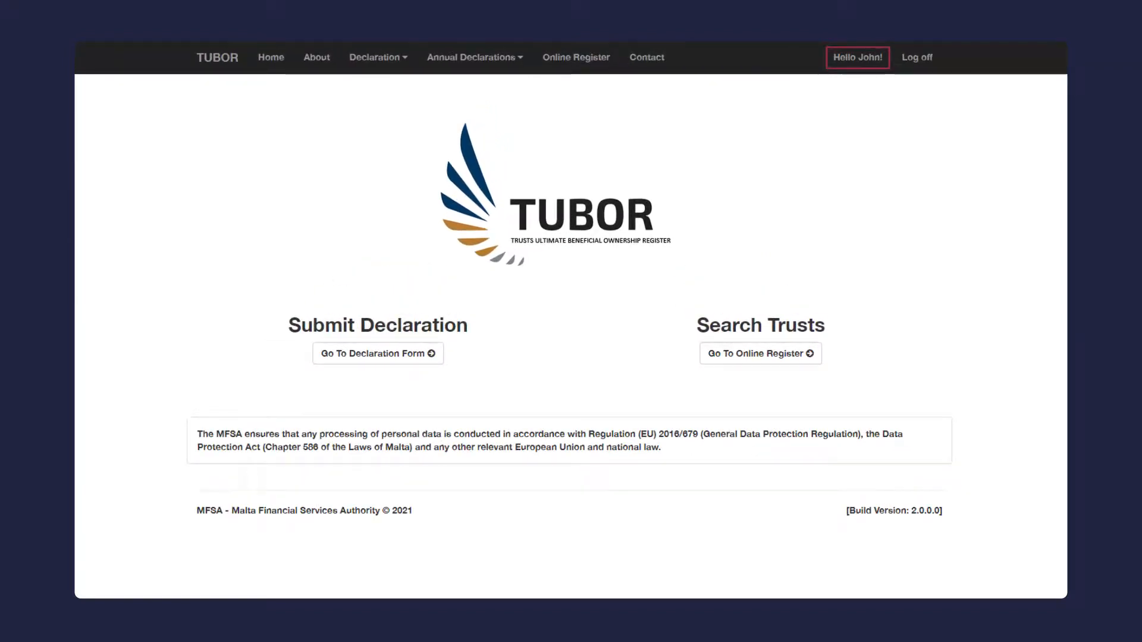
pyautogui.click(857, 57)
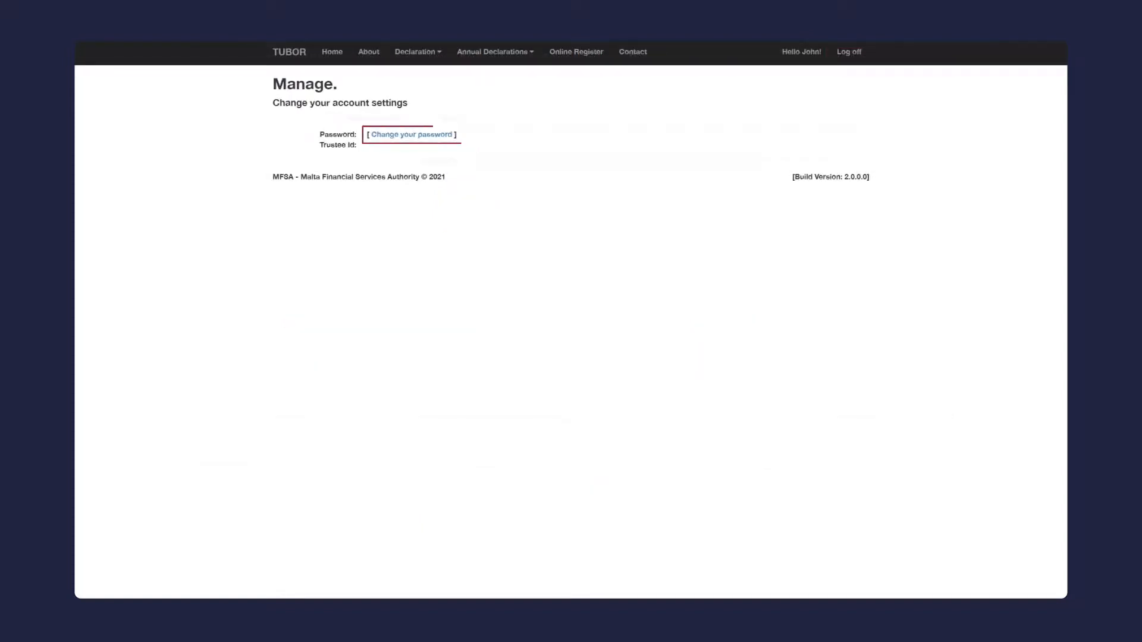
pyautogui.click(411, 134)
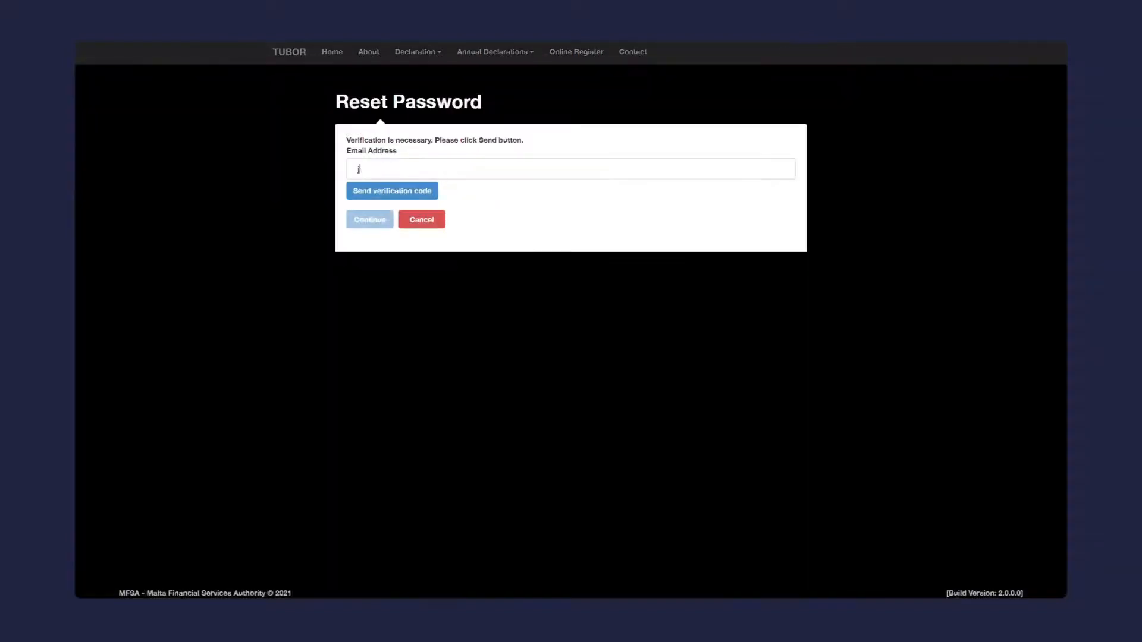
pyautogui.write('johnsmith@em')
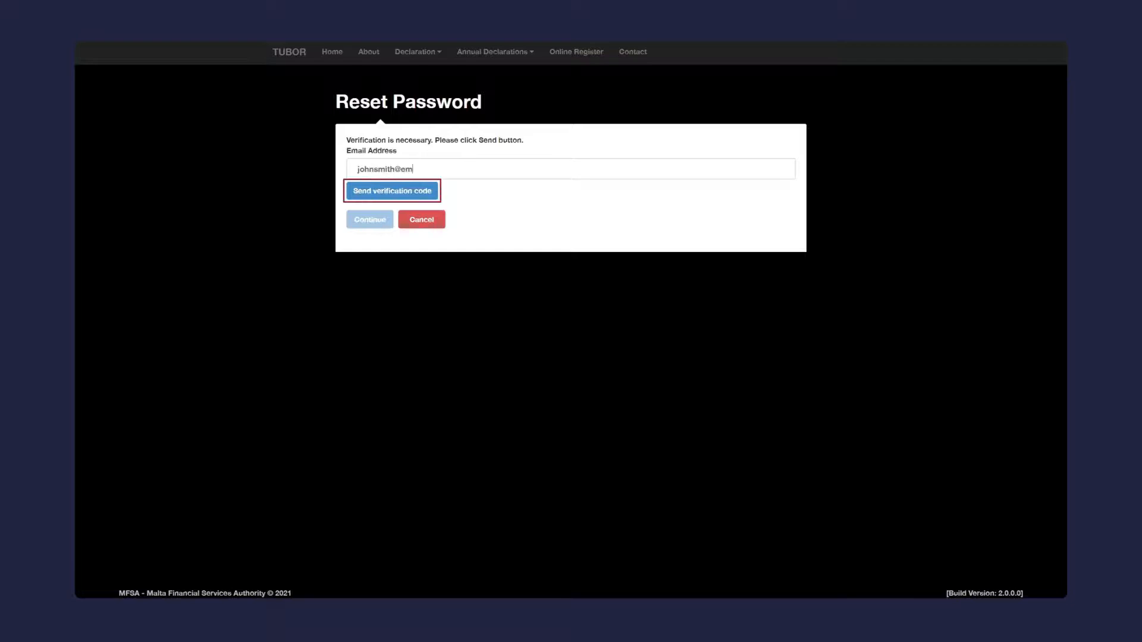
pyautogui.click(391, 190)
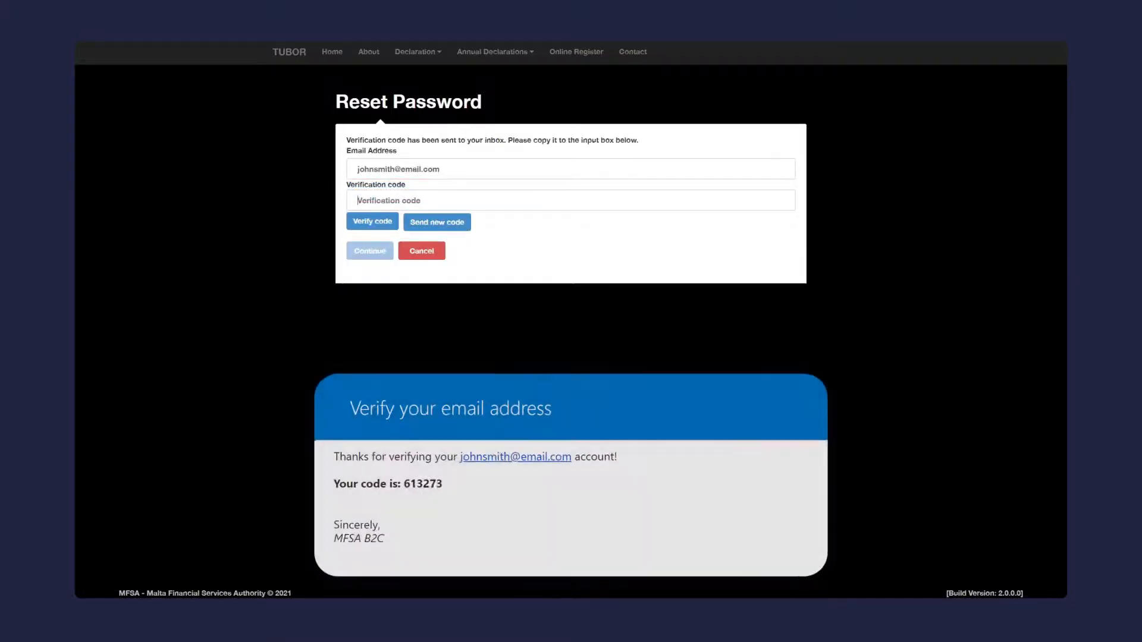
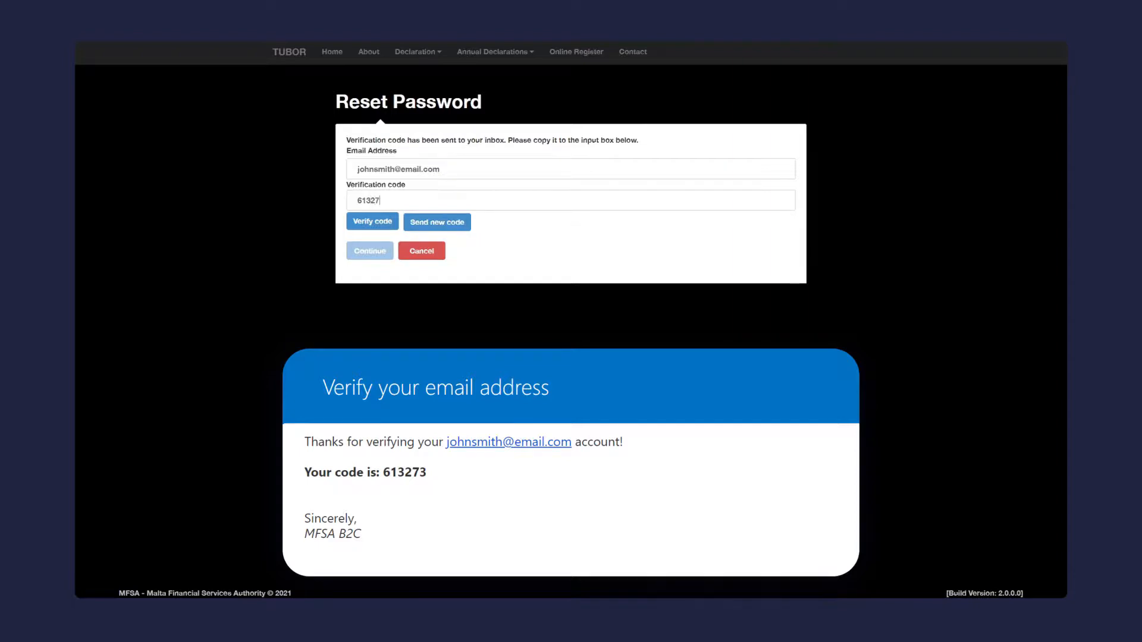
pyautogui.click(372, 221)
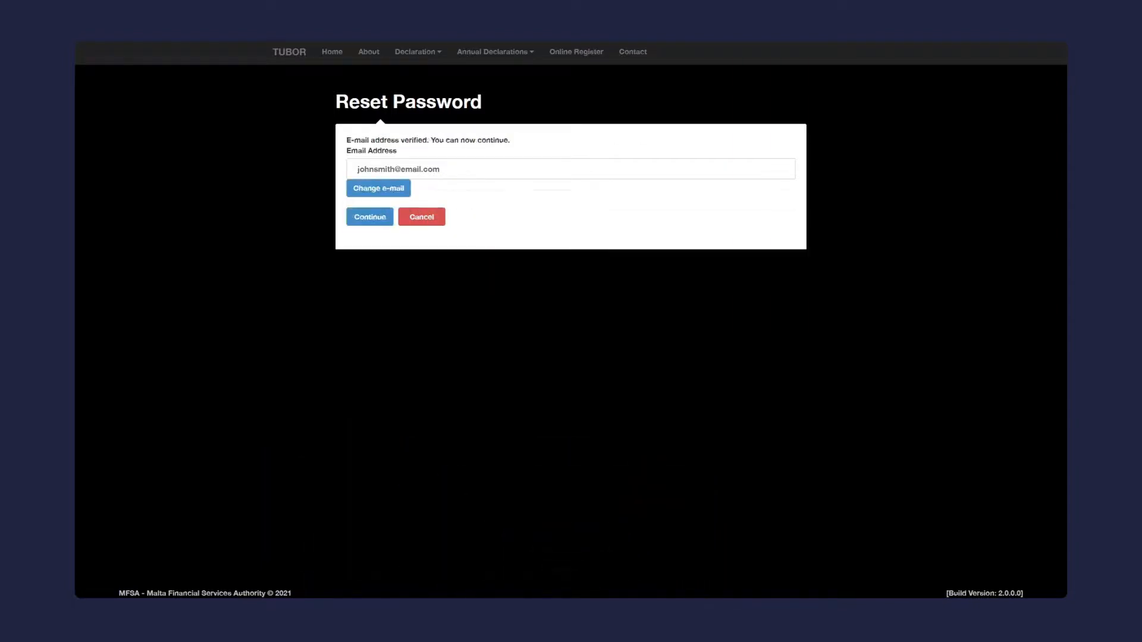
pyautogui.click(368, 217)
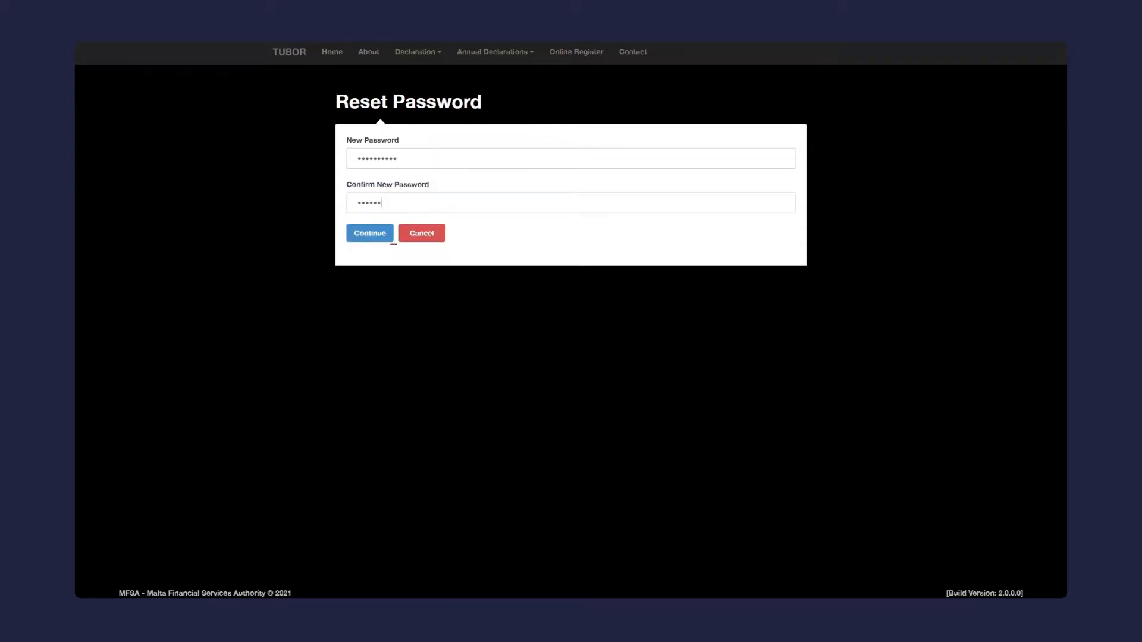
pyautogui.click(369, 233)
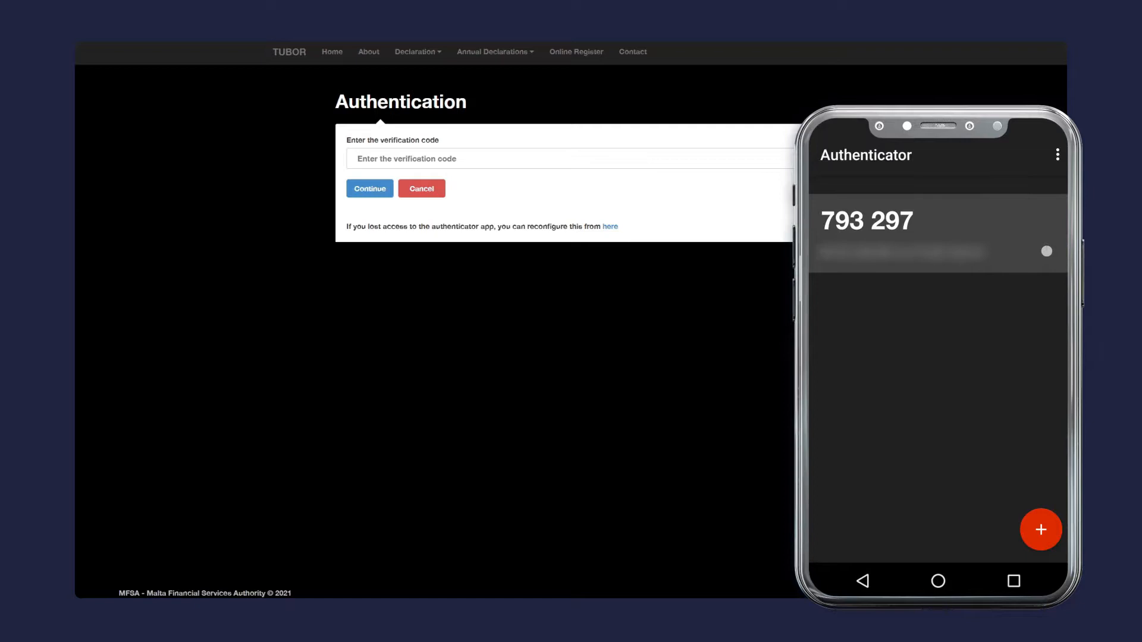
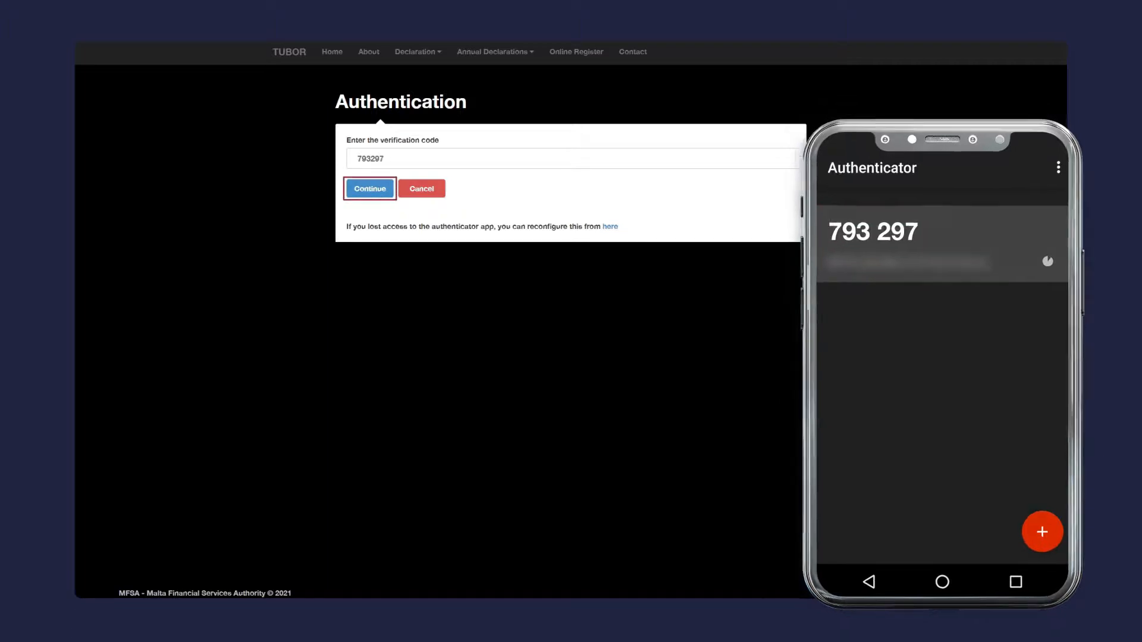
pyautogui.click(369, 189)
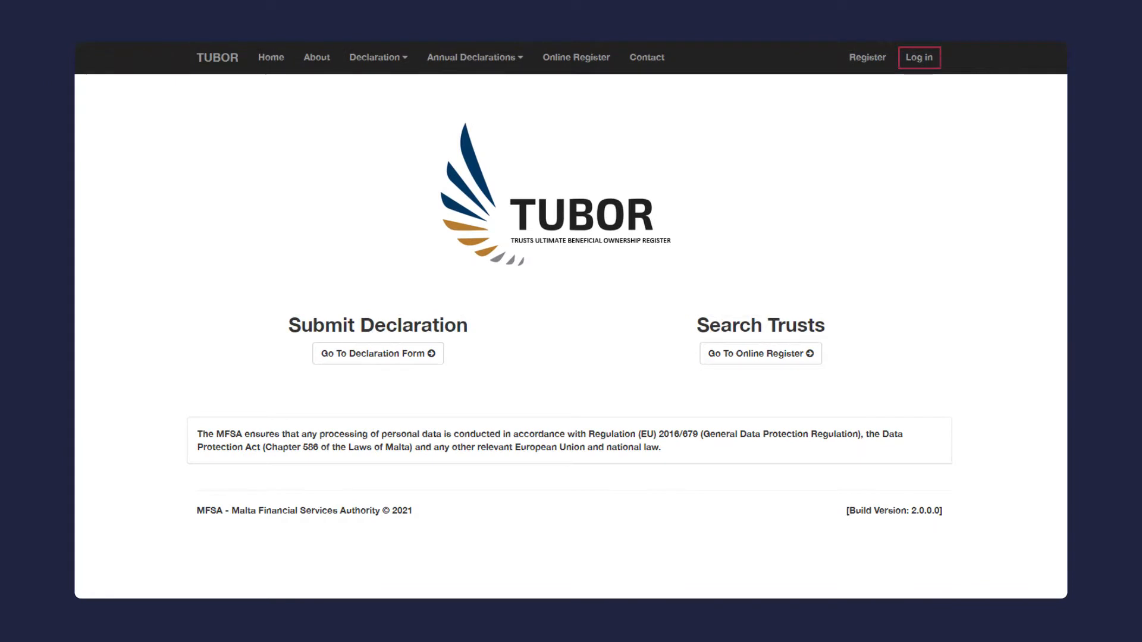
pyautogui.click(919, 58)
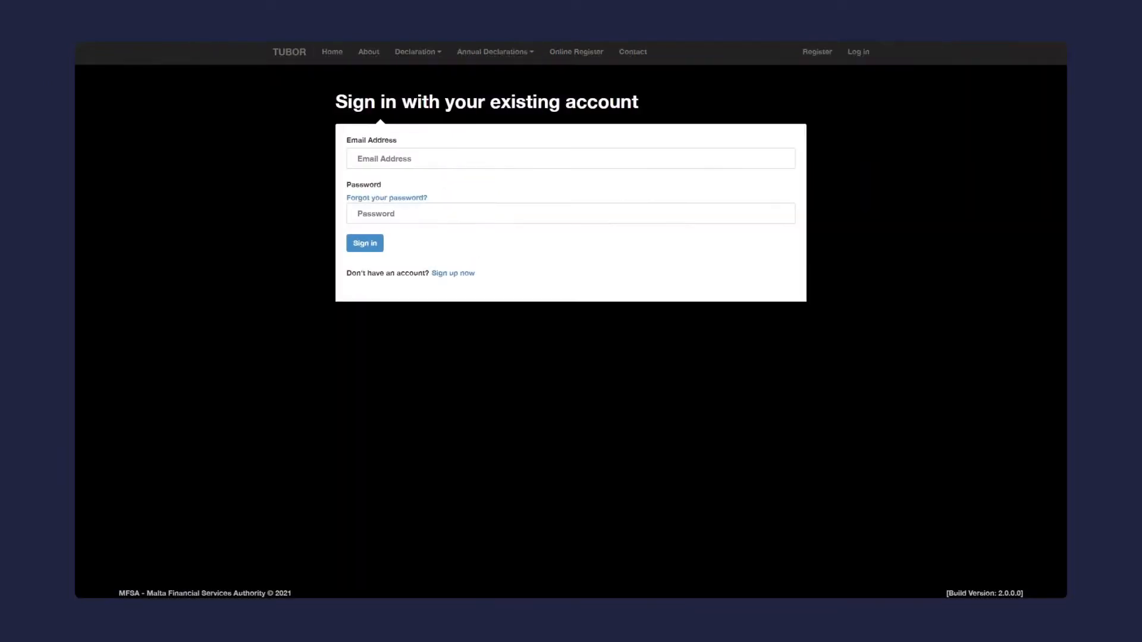
pyautogui.click(385, 198)
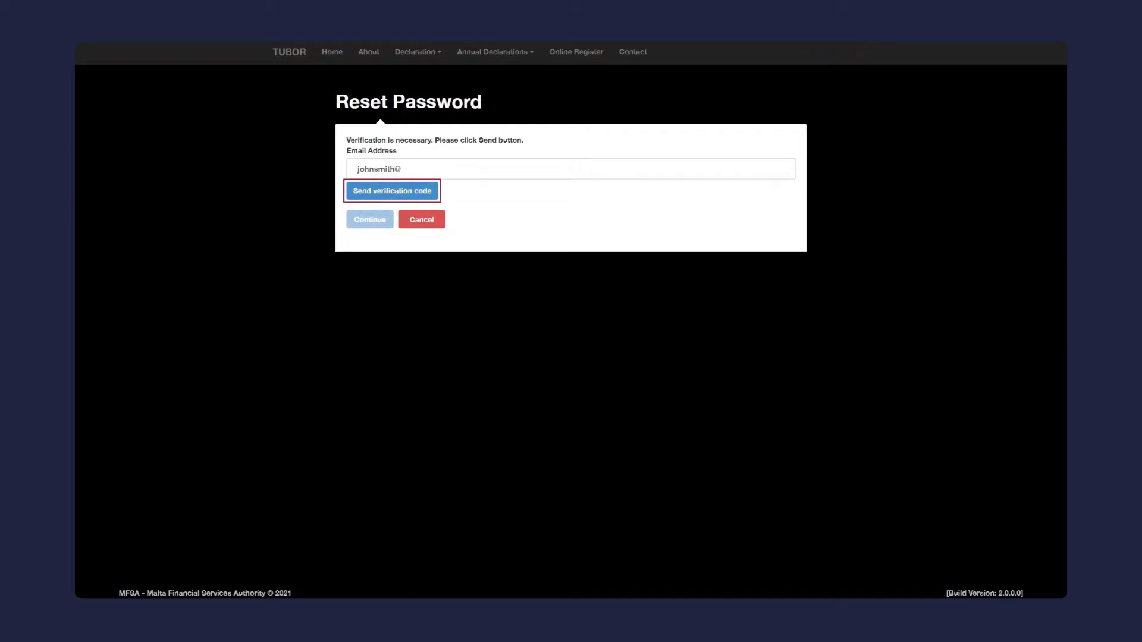
pyautogui.write('email.com')
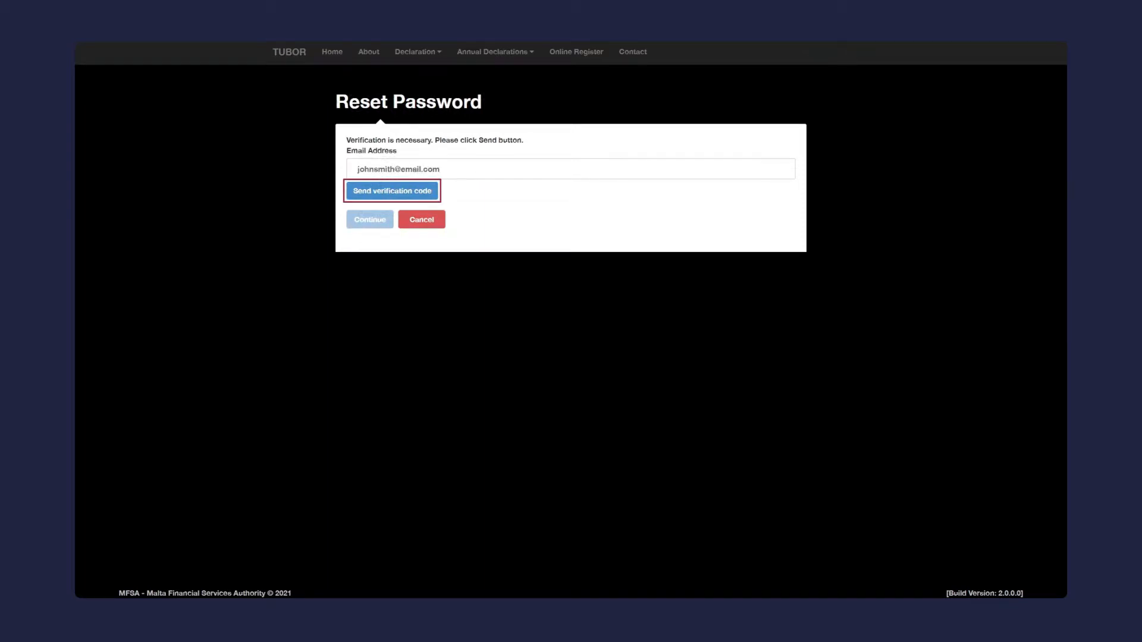
pyautogui.click(391, 191)
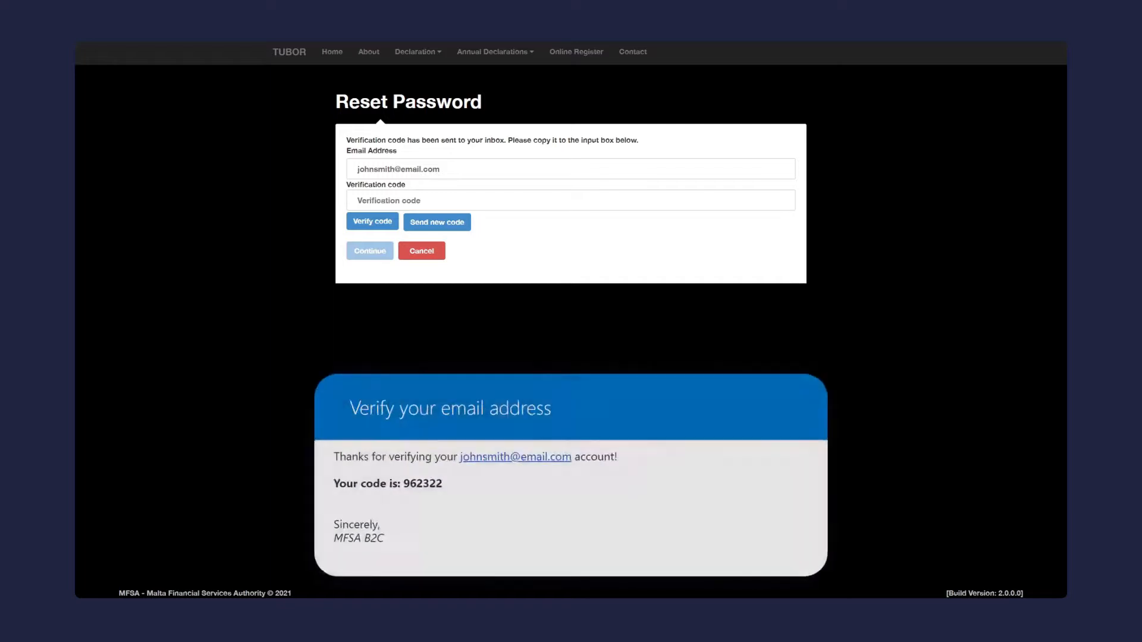
pyautogui.write('9')
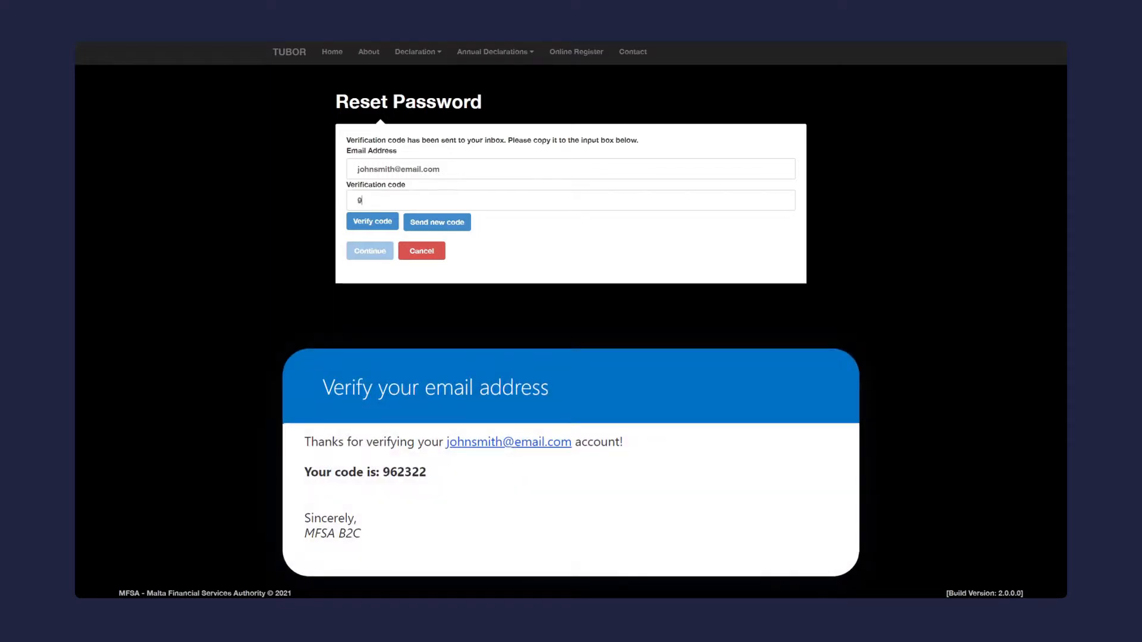
pyautogui.write('962322')
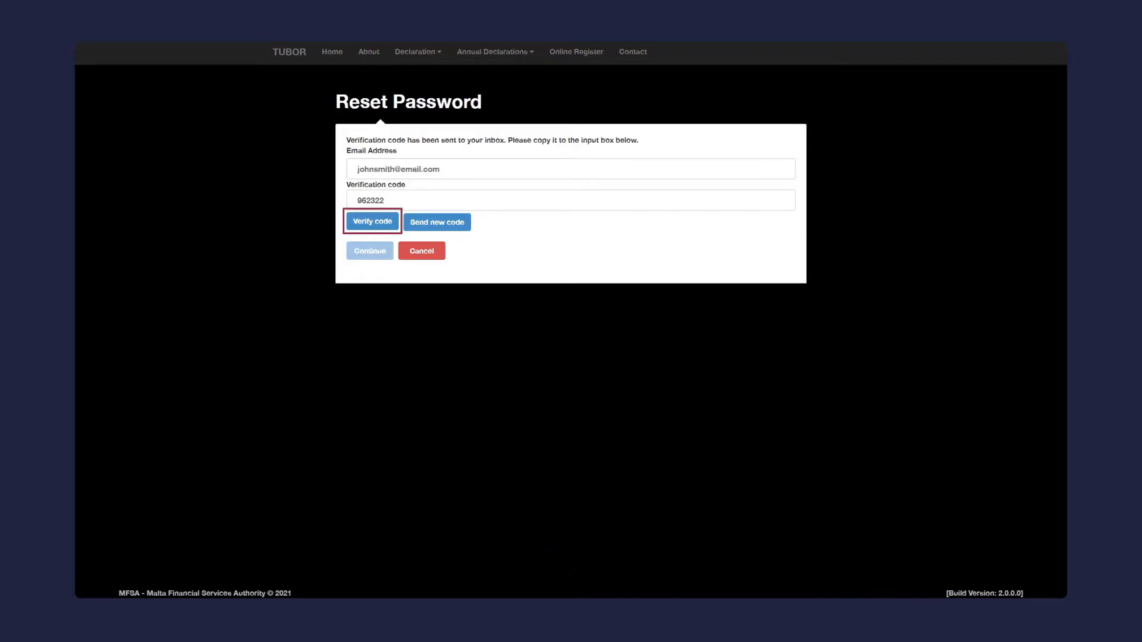
pyautogui.click(371, 221)
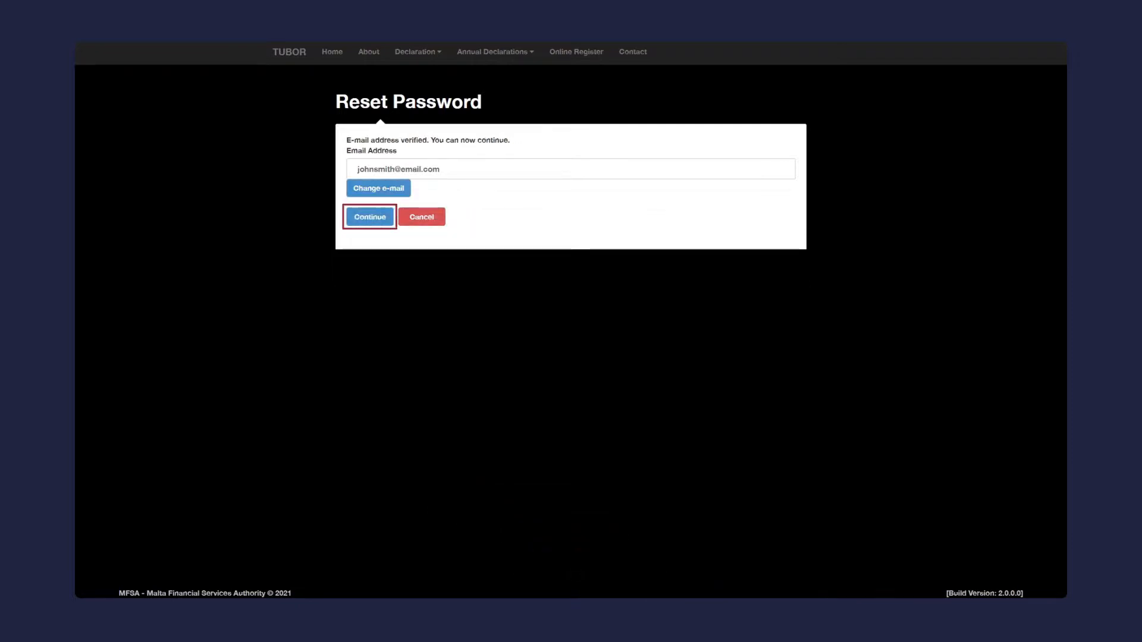
pyautogui.click(369, 216)
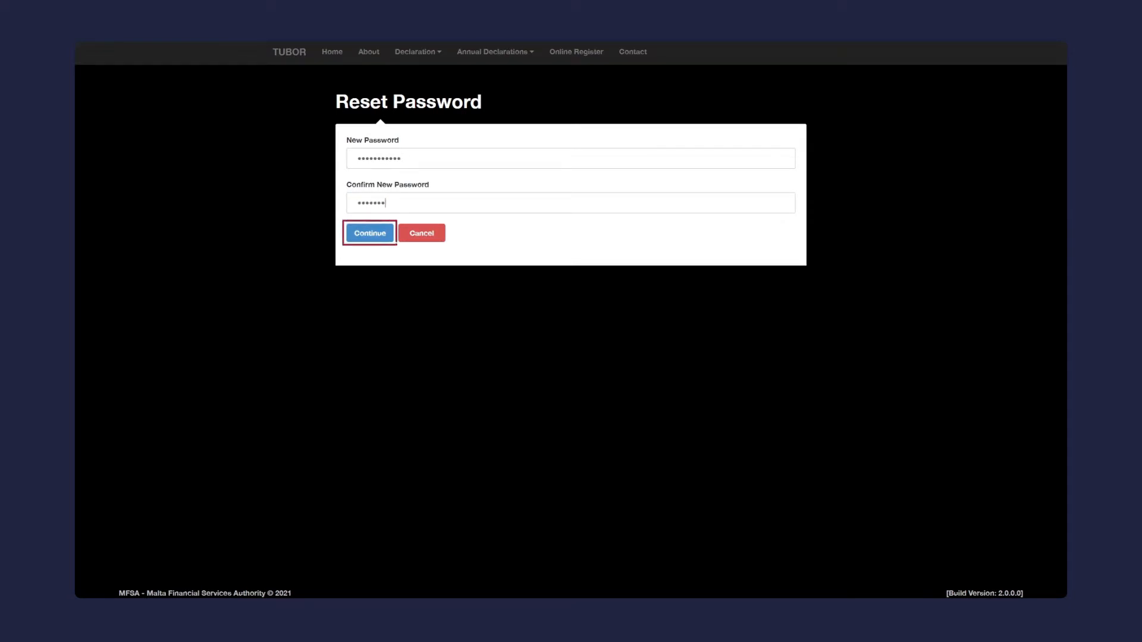
pyautogui.click(369, 233)
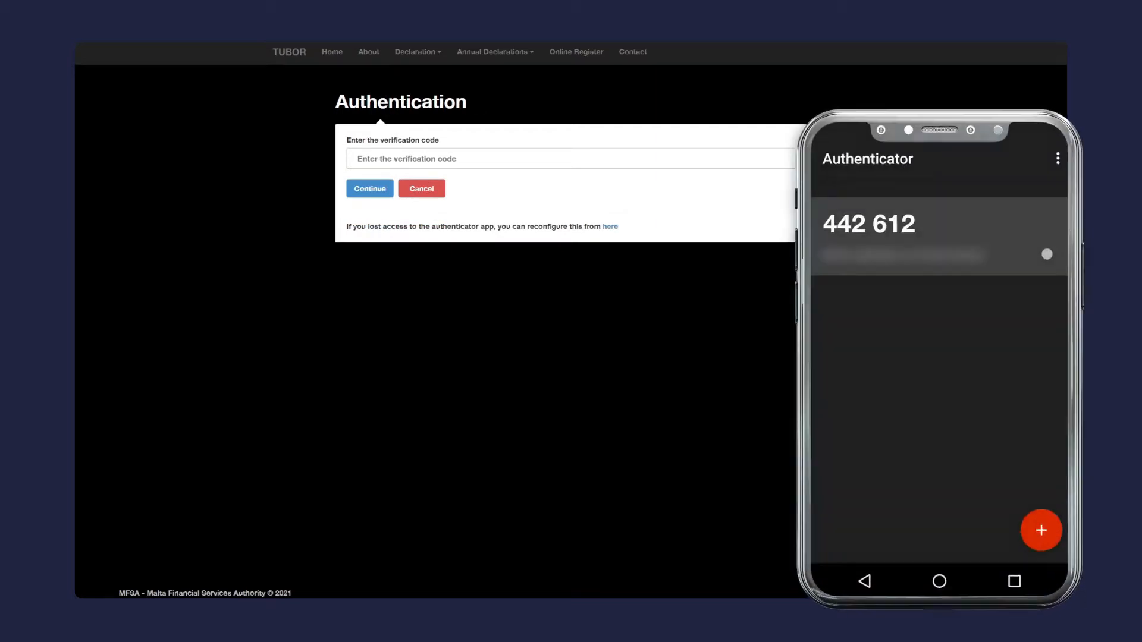
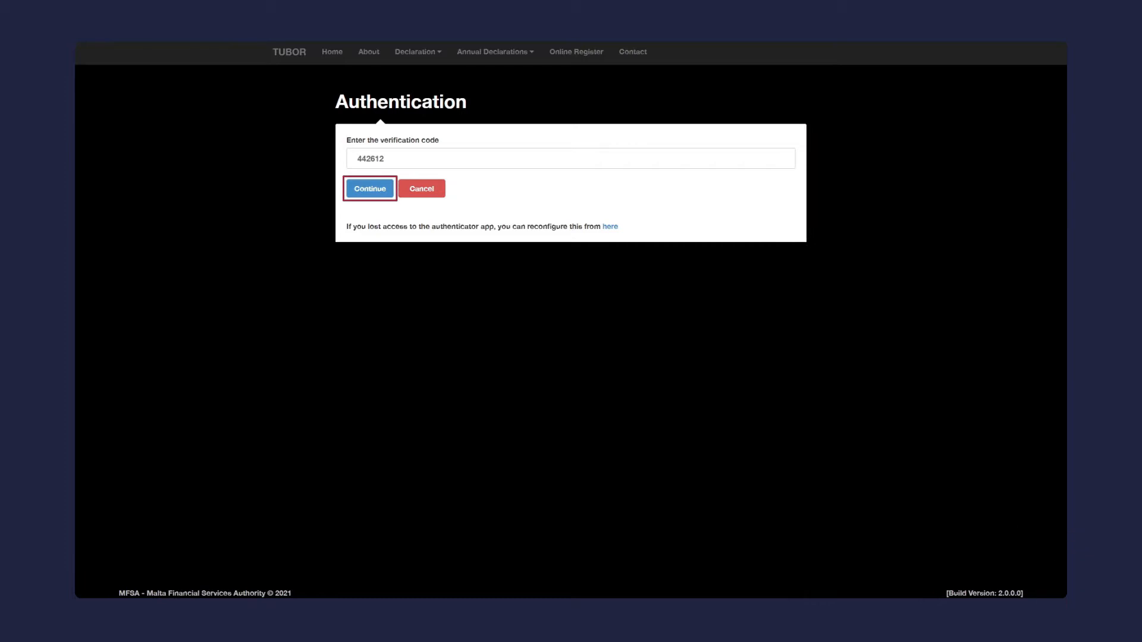
pyautogui.click(370, 189)
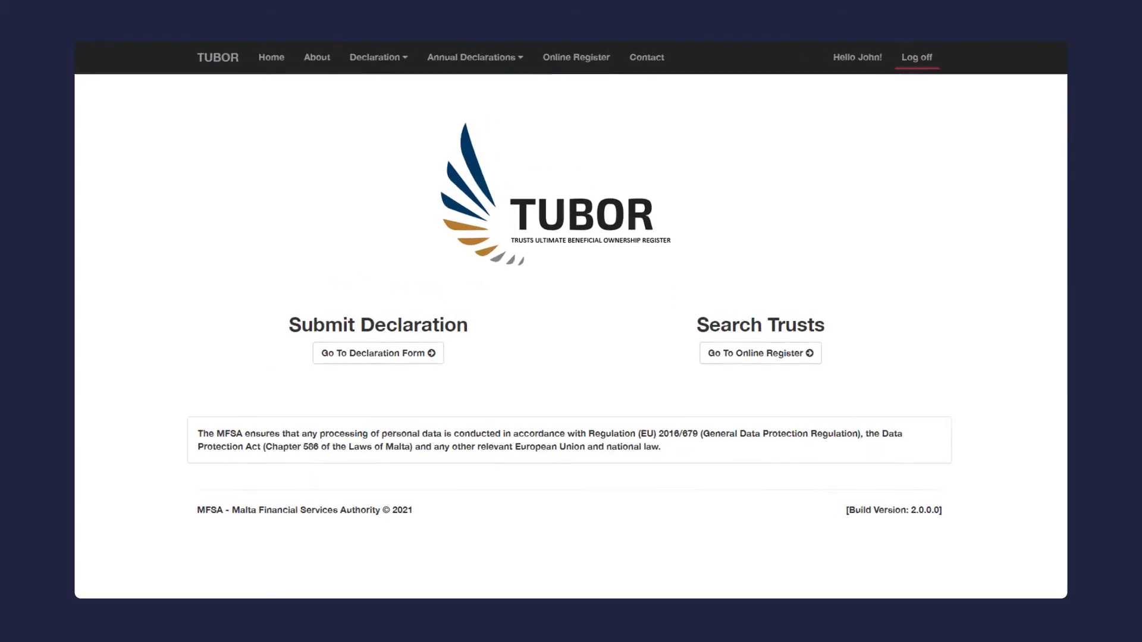
# Step: Log off so TUBOR shows the signed-out home page
pyautogui.click(916, 57)
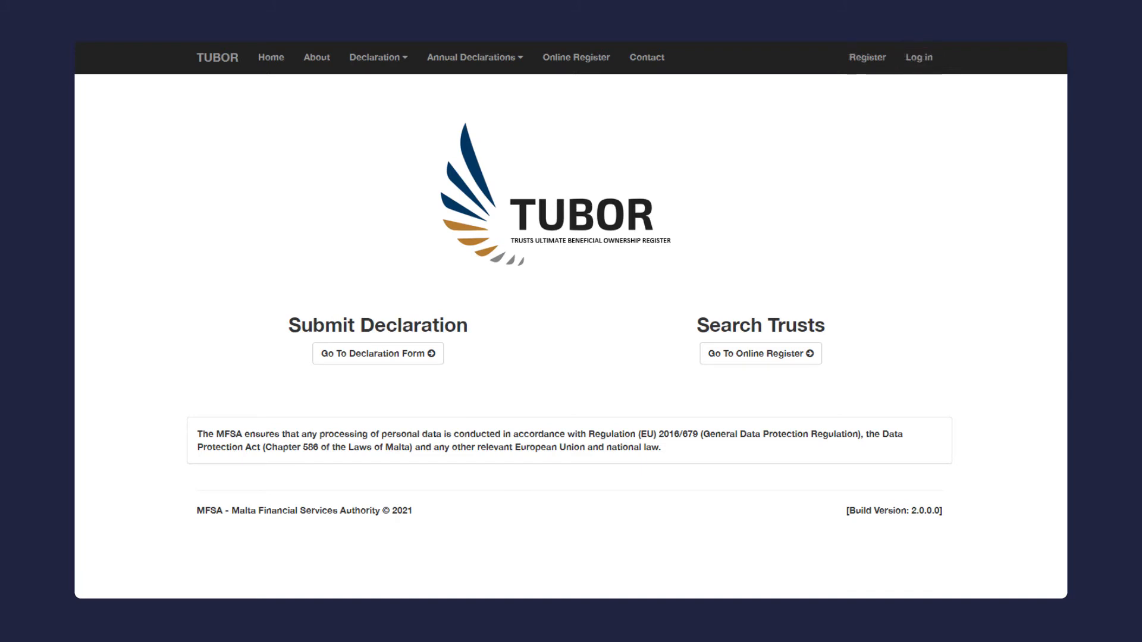